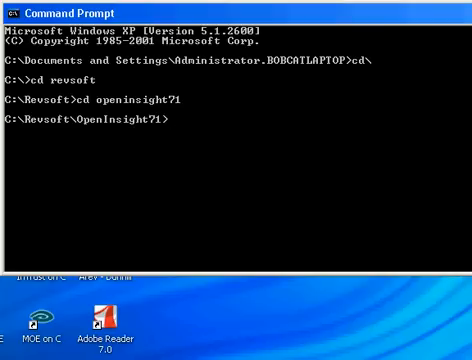
# Step: Run java -version in the OpenInsight71 folder, confirming Java 1.6.0_02
pyautogui.write('java')
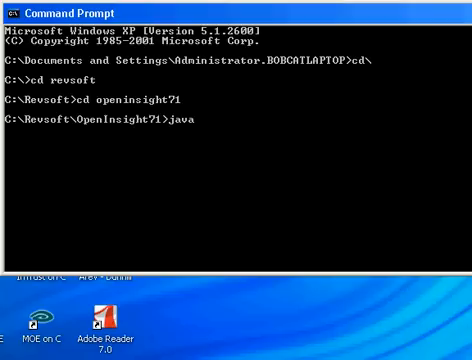
pyautogui.write('-versio')
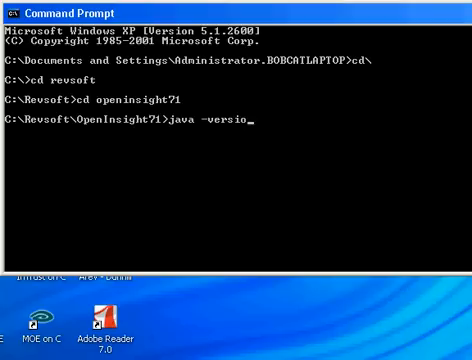
pyautogui.press('Return')
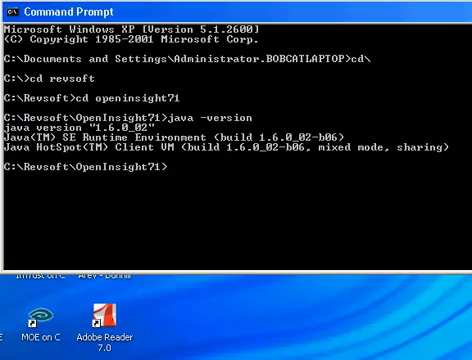
# Step: Run java -jar oesocketserver.jar to start the engine server manually
pyautogui.write('ja')
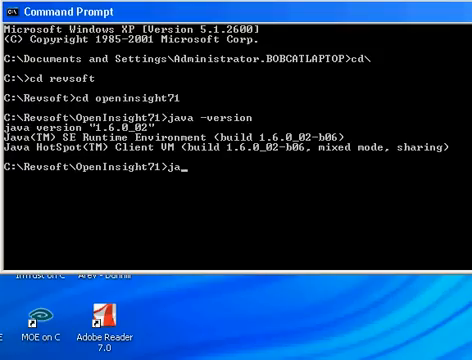
pyautogui.write('va -jar')
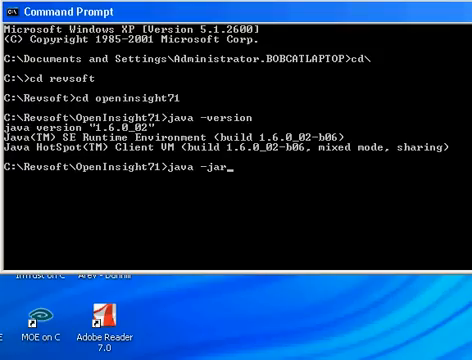
pyautogui.write('oesocketser')
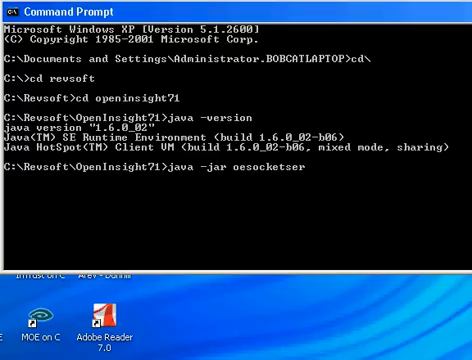
pyautogui.write('ver.jar')
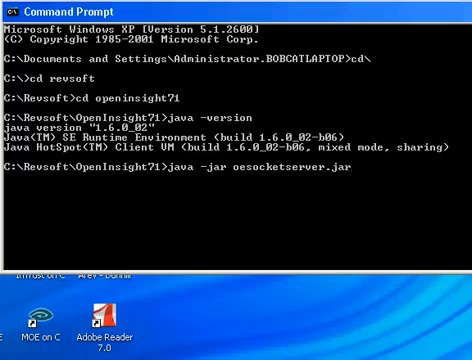
pyautogui.press('Return')
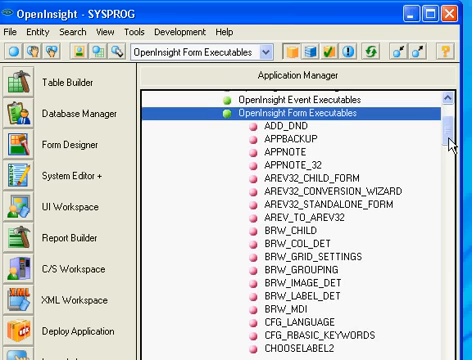
pyautogui.scroll(-3)
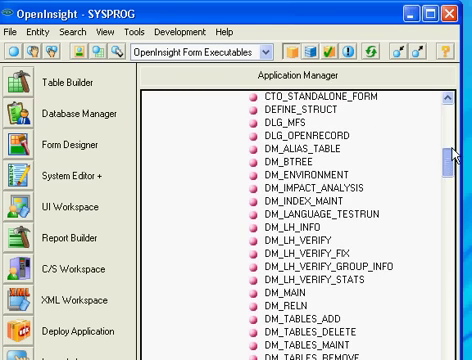
pyautogui.scroll(3)
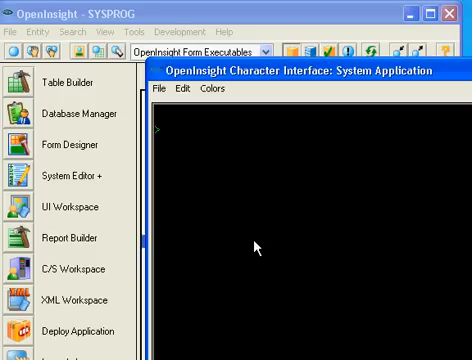
# Step: Begin typing a LIST command in the Character Interface
pyautogui.write('LIS')
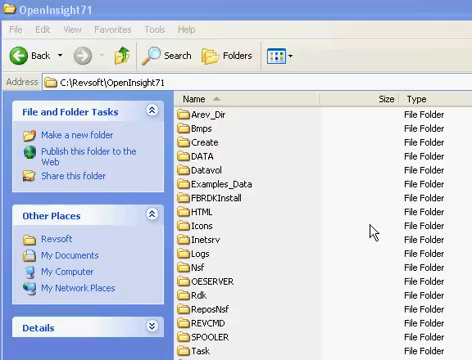
pyautogui.moveTo(189, 285)
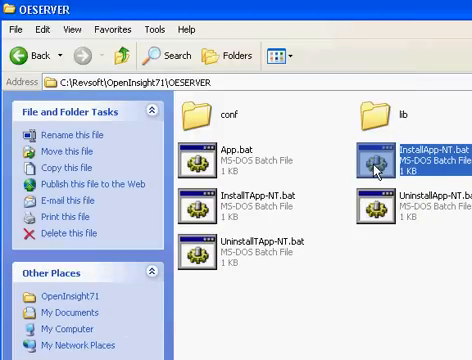
pyautogui.moveTo(196, 207)
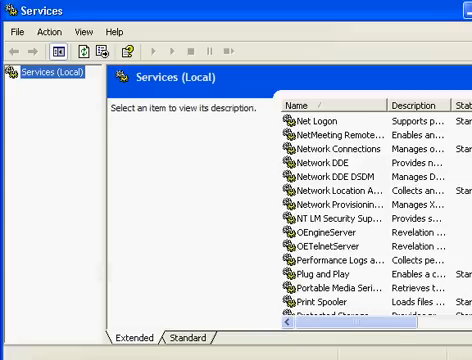
pyautogui.moveTo(180, 231)
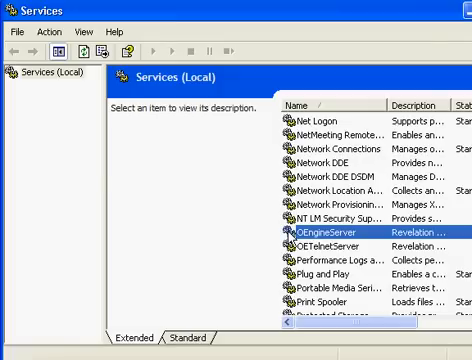
# Step: Start OEngineServer from its Properties dialog in the Services list
pyautogui.doubleClick(320, 233)
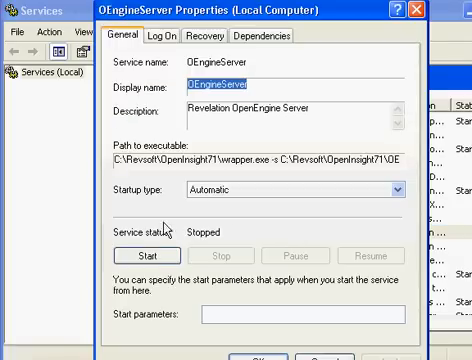
pyautogui.click(154, 256)
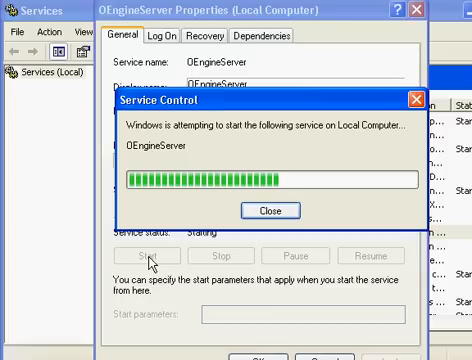
pyautogui.click(273, 210)
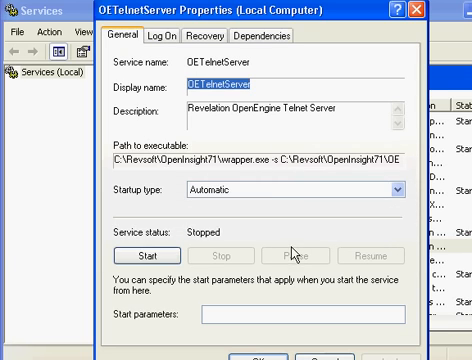
# Step: Start OETelnetServer from its Properties dialog so it reads Started
pyautogui.click(155, 255)
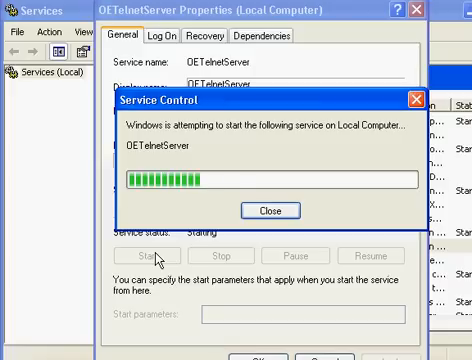
pyautogui.click(278, 210)
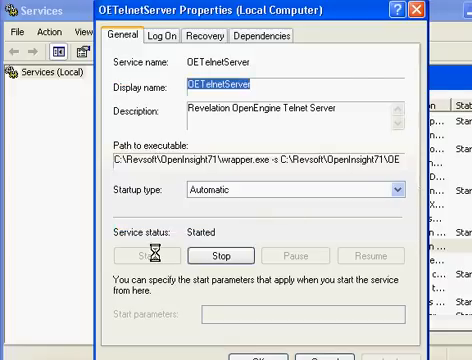